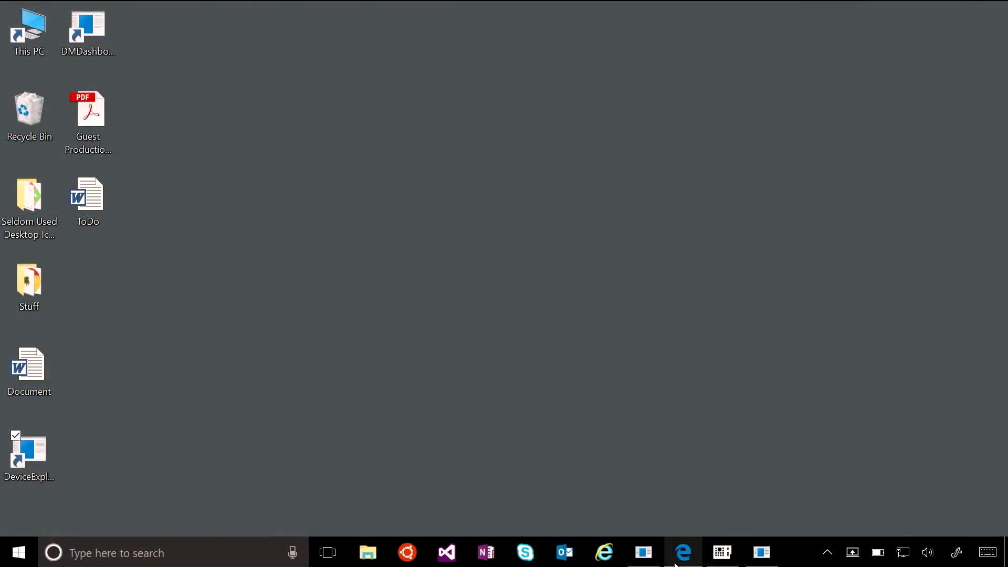
Open Windows Device Portal's Apps manager listing IoTToasterSample and three other apps
{"action": "left_click", "coordinate": [683, 552]}
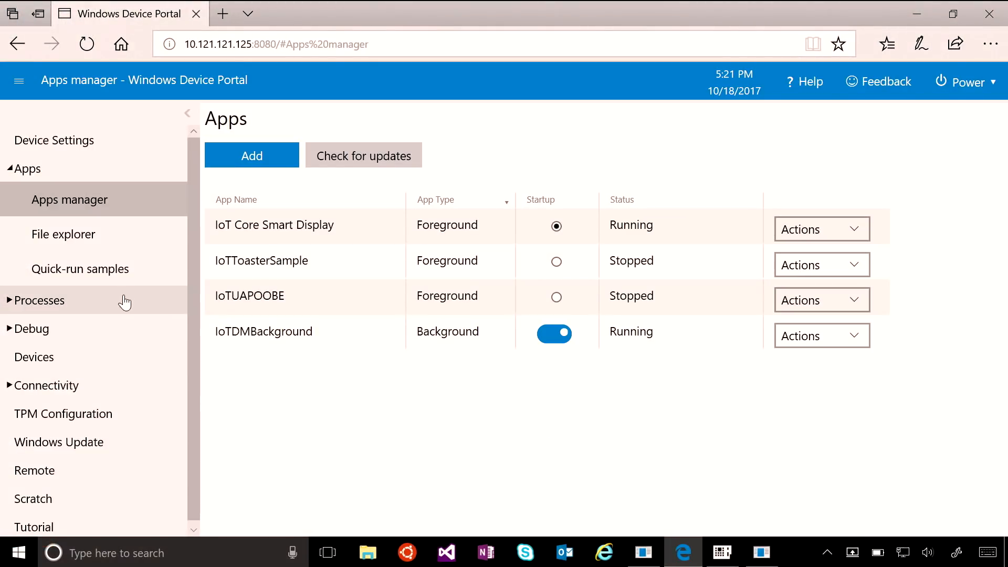
{"action": "mouse_move", "coordinate": [111, 328]}
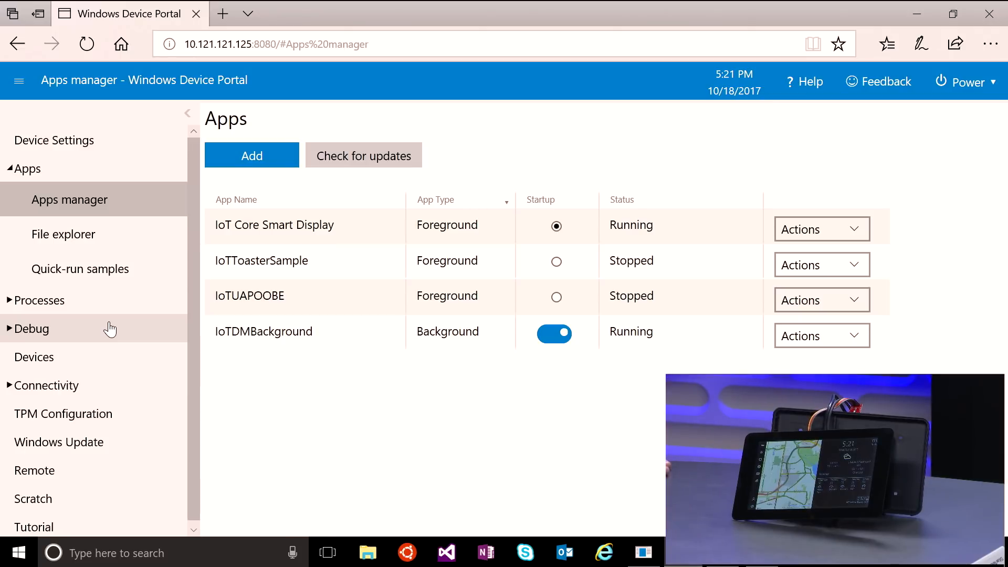
{"action": "mouse_move", "coordinate": [111, 320]}
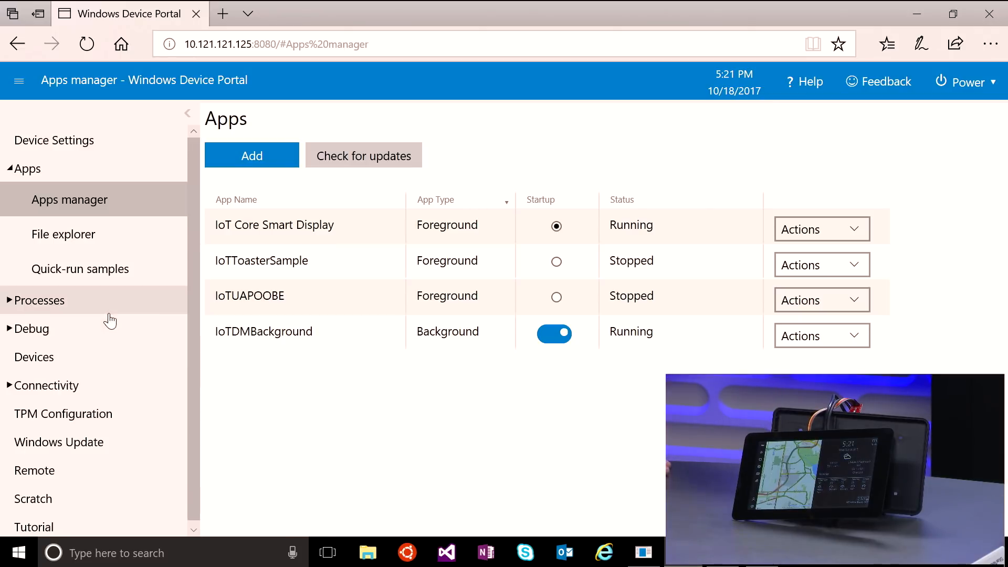
{"action": "mouse_move", "coordinate": [358, 444]}
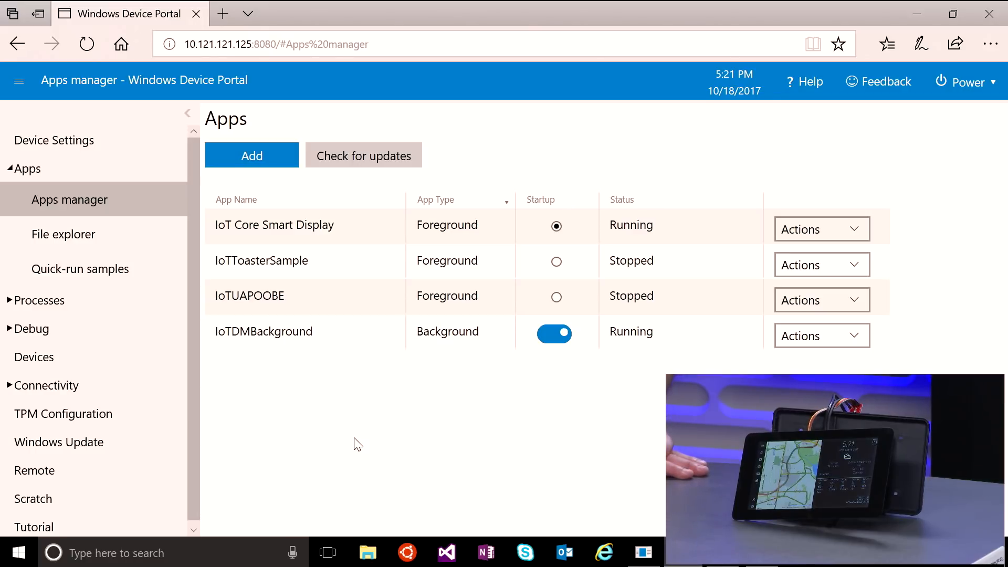
{"action": "mouse_move", "coordinate": [253, 362]}
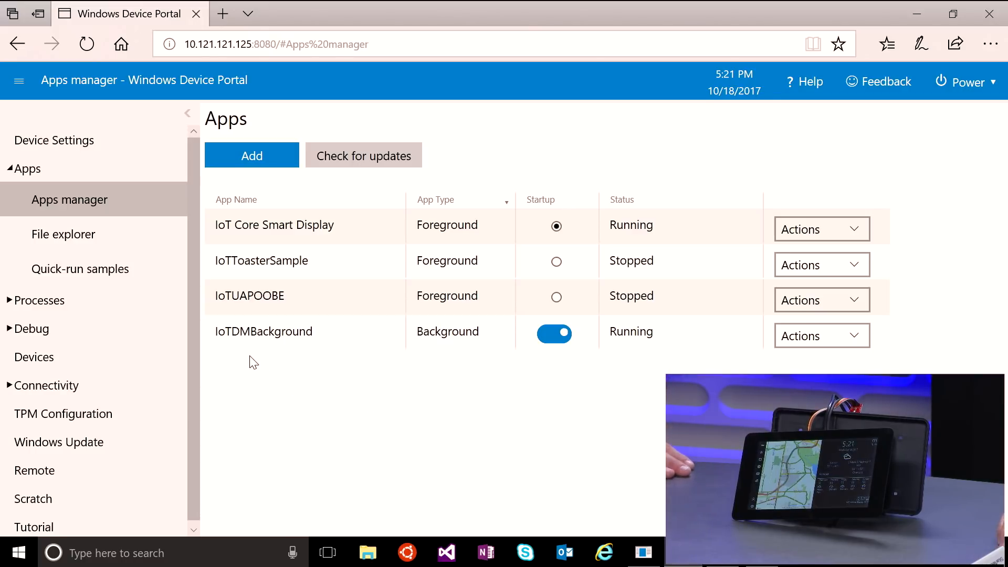
{"action": "mouse_move", "coordinate": [271, 349]}
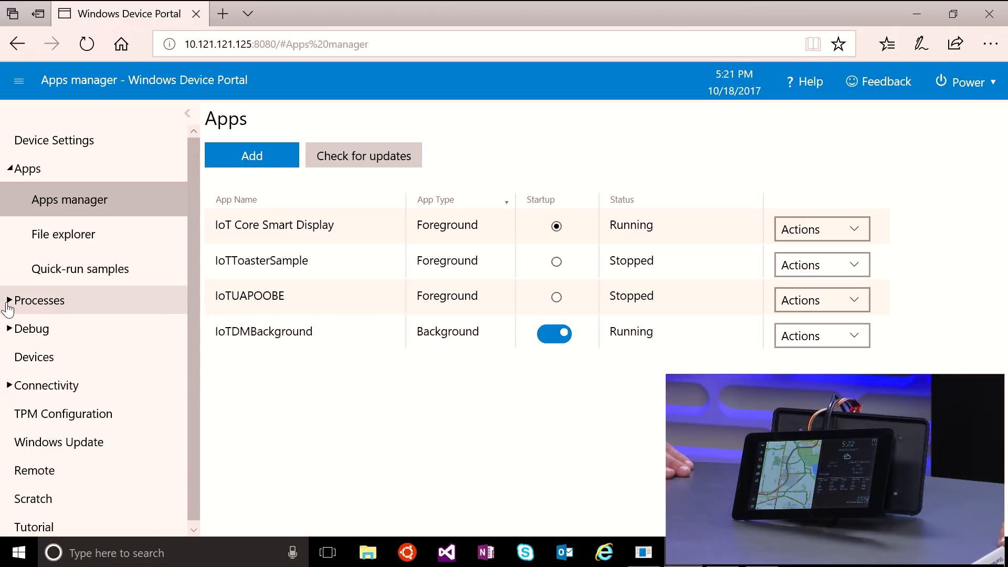
Show the Running Processes details page with PID, user, CPU and memory
{"action": "left_click", "coordinate": [39, 300]}
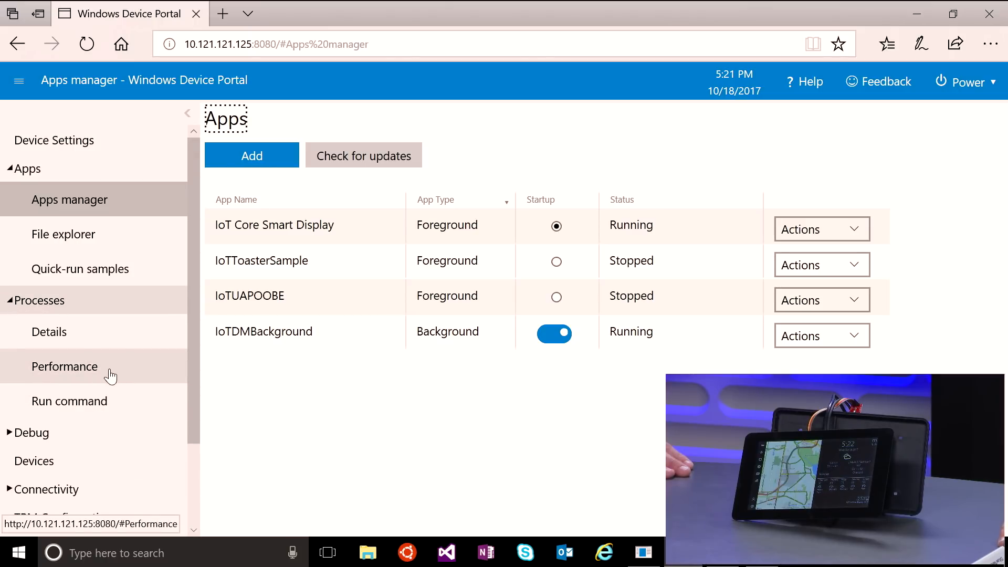
{"action": "left_click", "coordinate": [48, 332]}
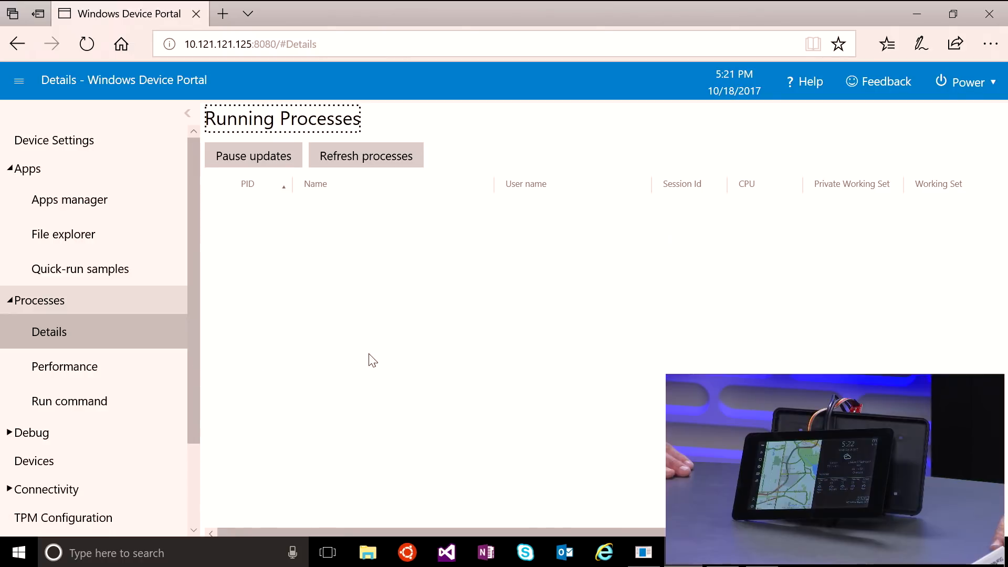
{"action": "left_click", "coordinate": [366, 155]}
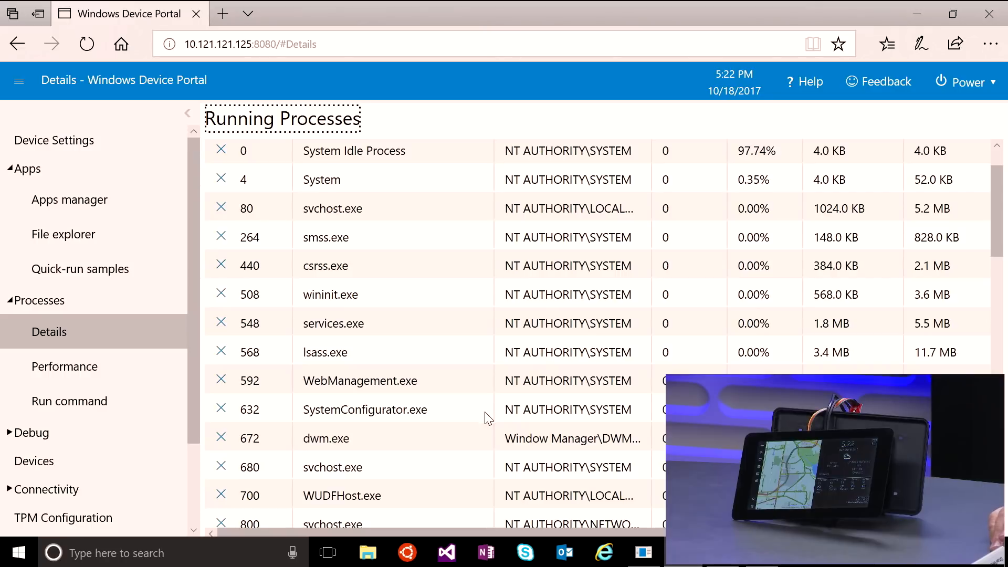
{"action": "mouse_move", "coordinate": [450, 433]}
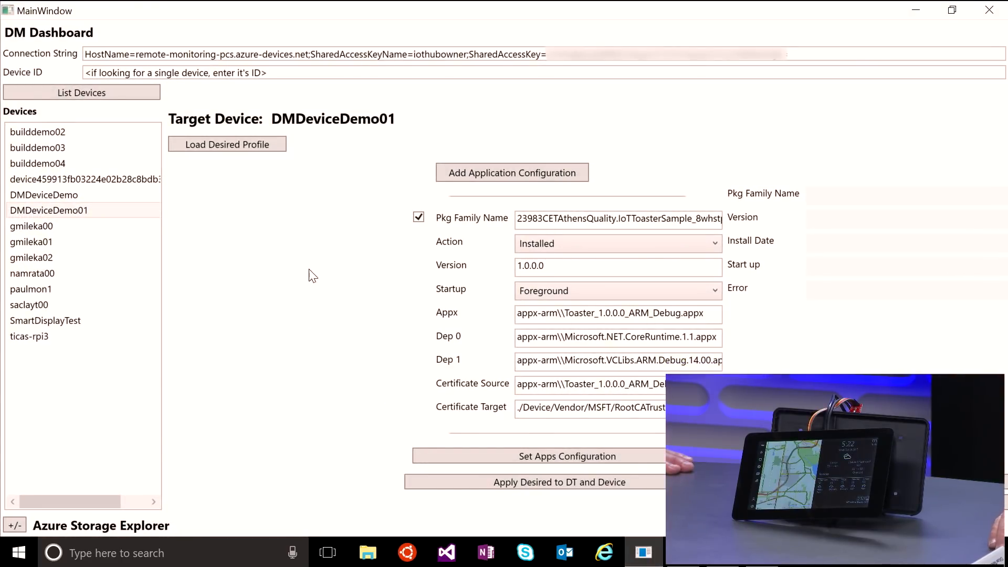
{"action": "mouse_move", "coordinate": [355, 347]}
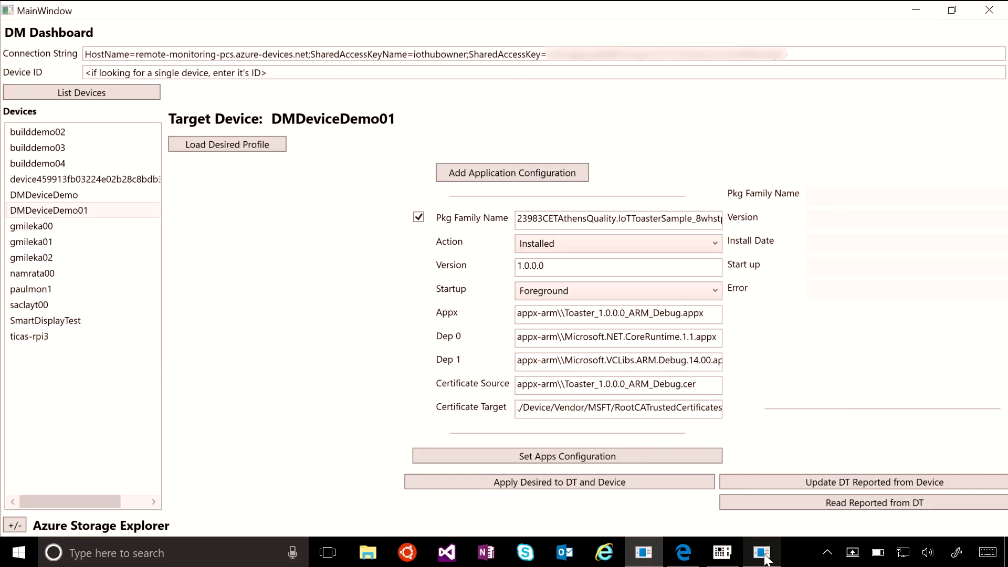
Open Twin Props for DMDeviceDemo01 in Device Explorer Twin
{"action": "left_click", "coordinate": [761, 553]}
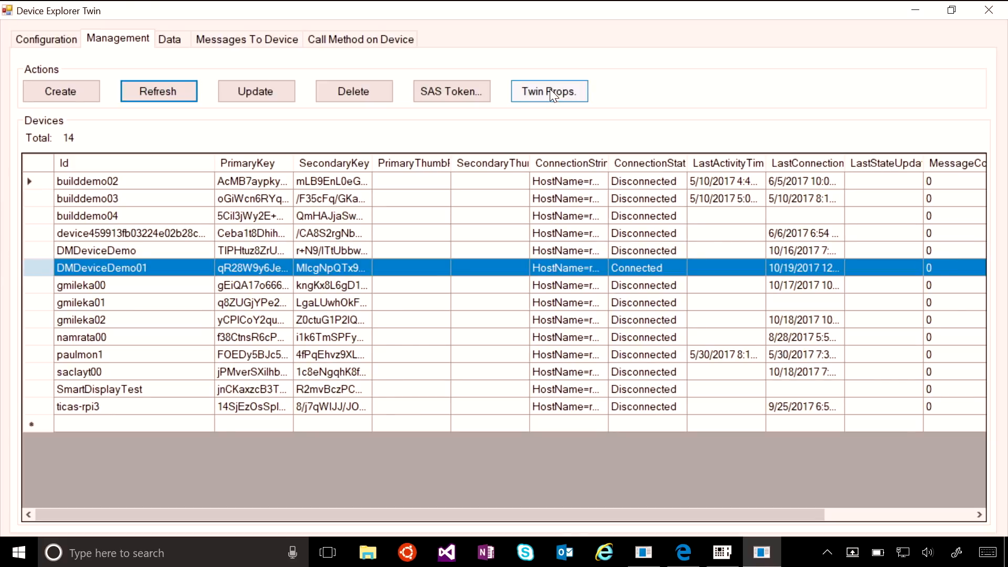
{"action": "left_click", "coordinate": [548, 91]}
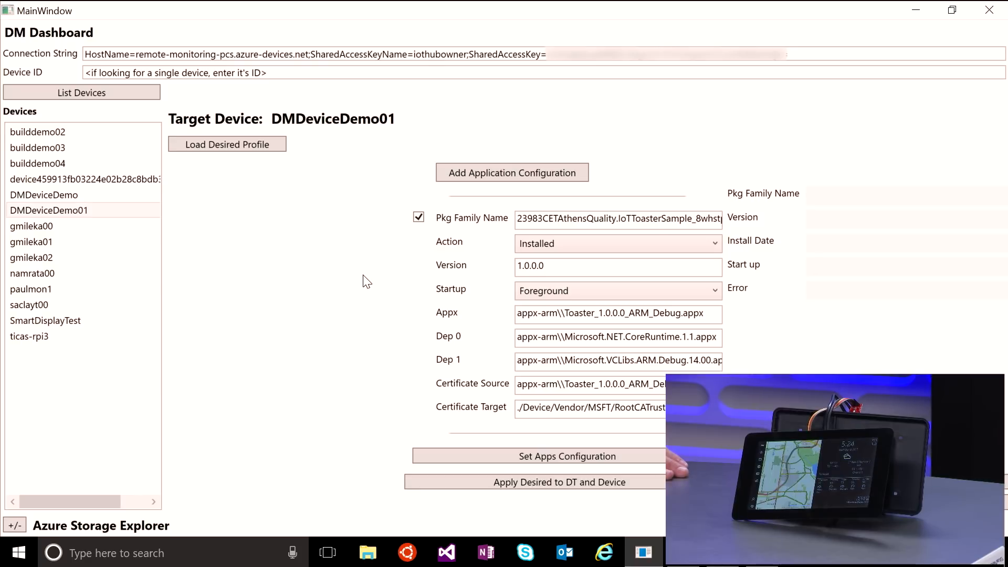
{"action": "mouse_move", "coordinate": [288, 323]}
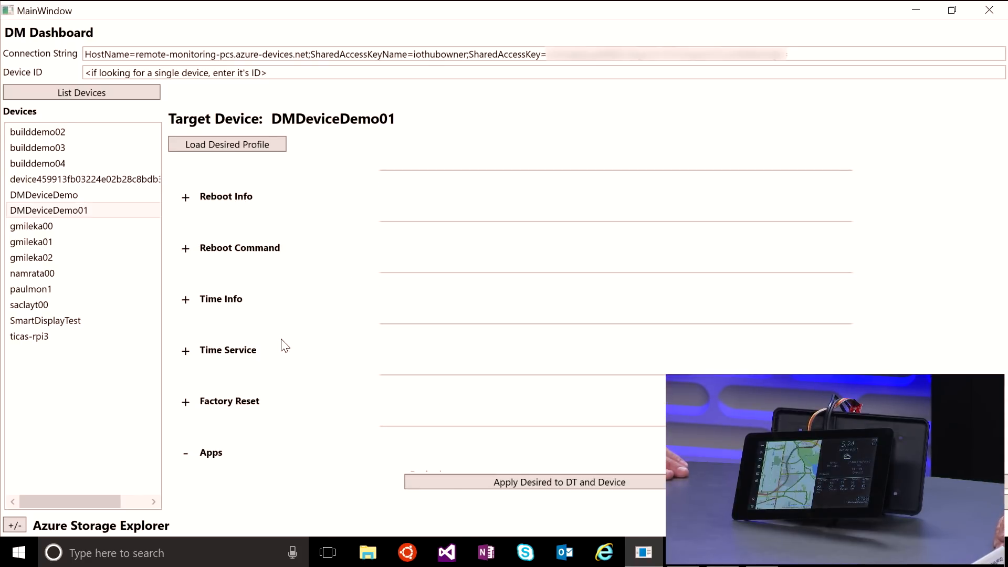
{"action": "mouse_move", "coordinate": [296, 313]}
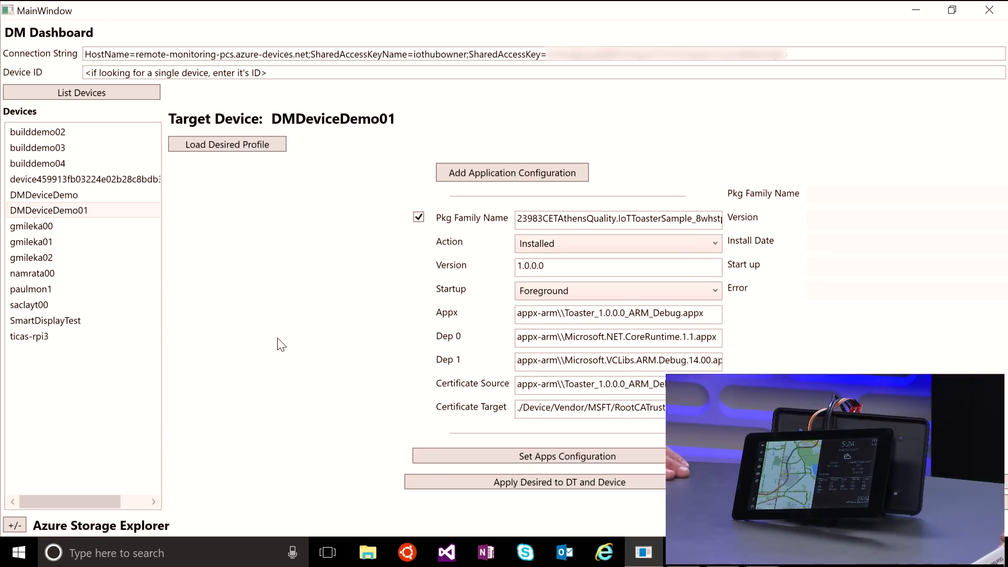
{"action": "mouse_move", "coordinate": [243, 374]}
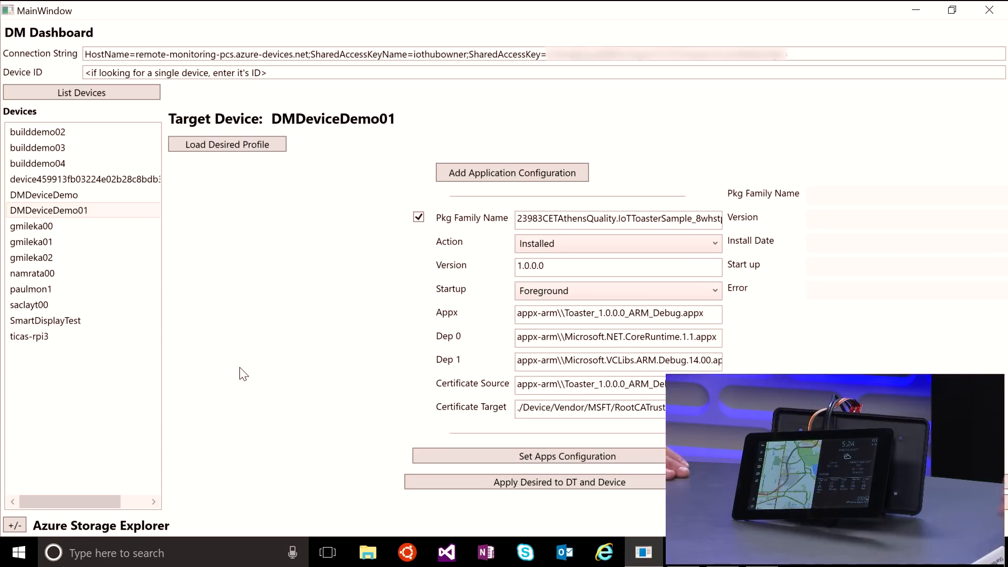